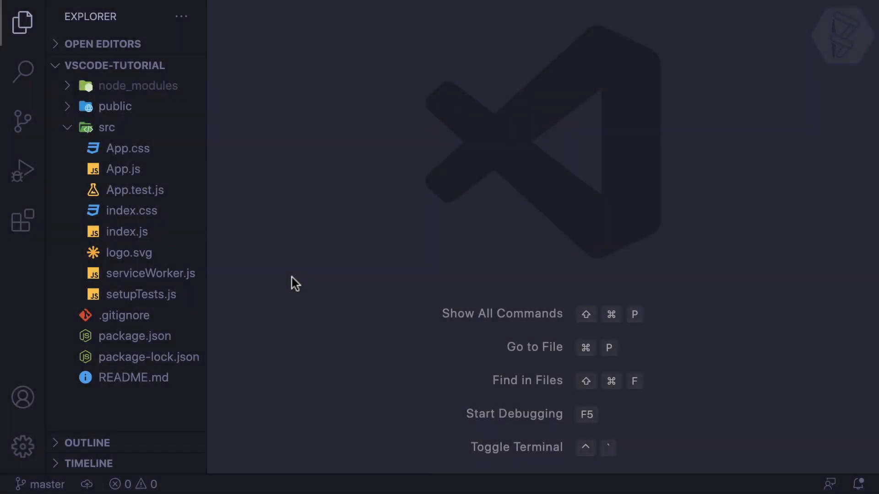
Install the Shades of Purple theme extension and close its details page.
click(23, 219)
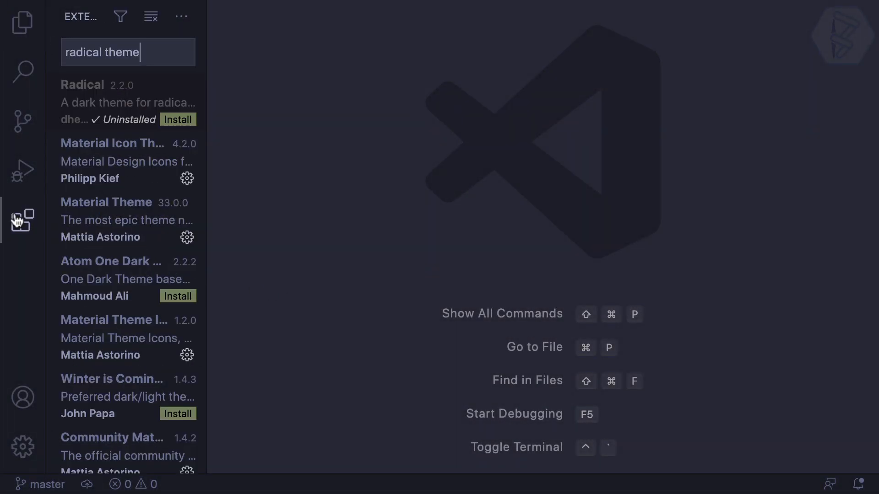
mouse_move(265, 78)
text(shades)
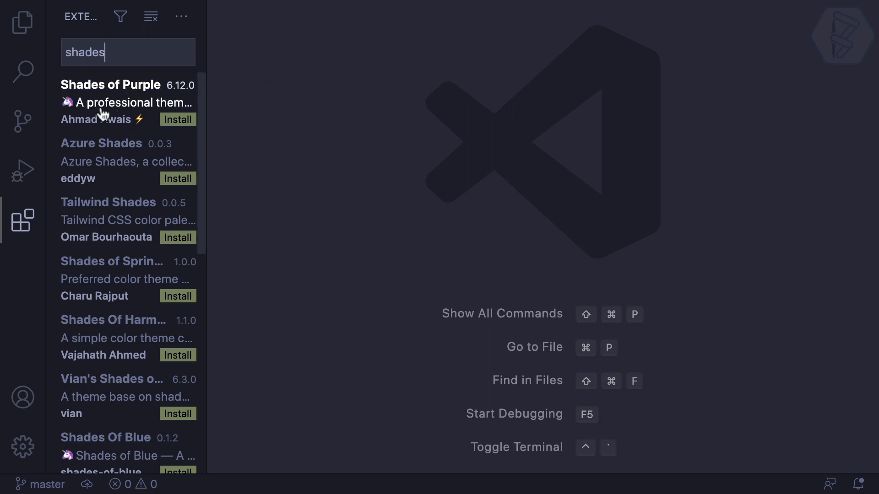
click(110, 85)
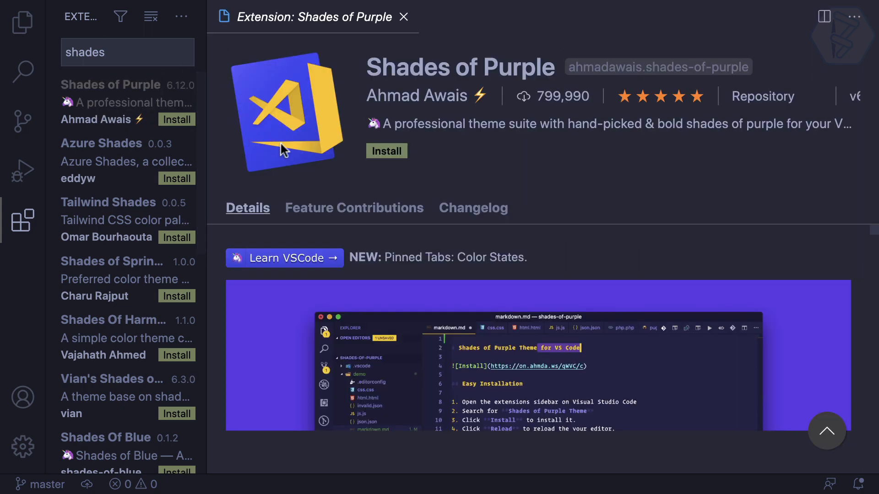
click(387, 150)
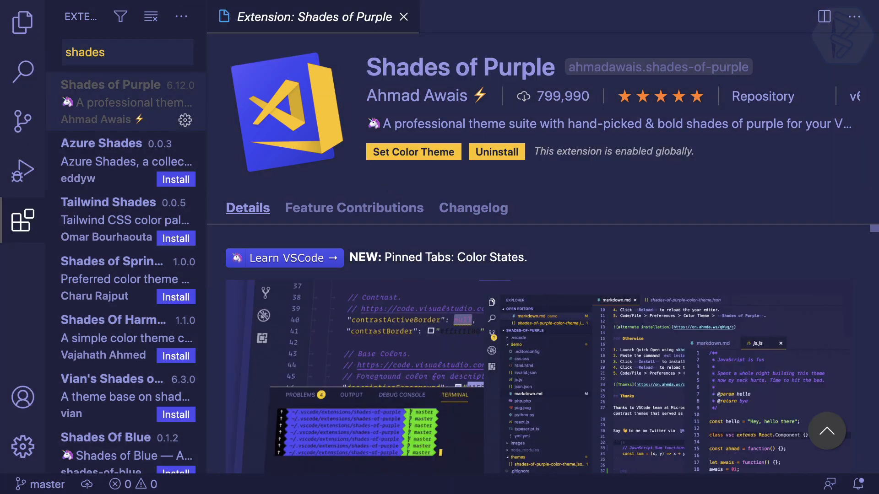
click(402, 17)
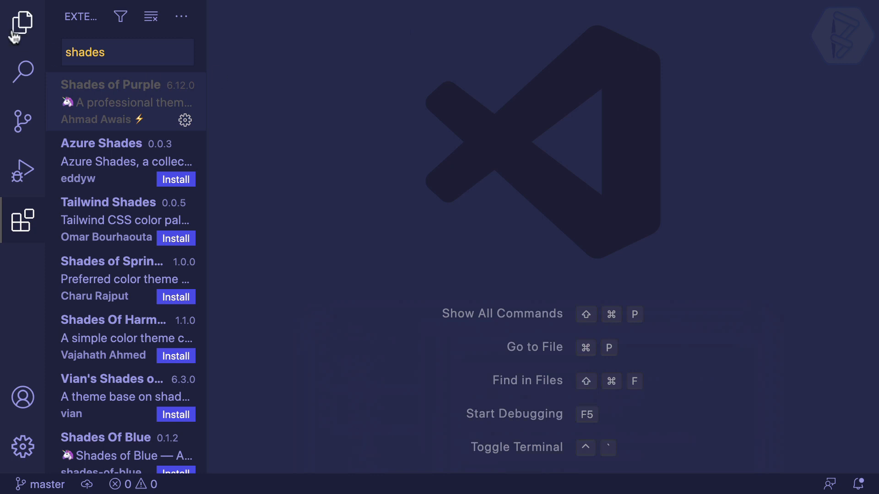
Open src/App.js and add a {/* hello */} JSX comment after the logo image.
click(22, 25)
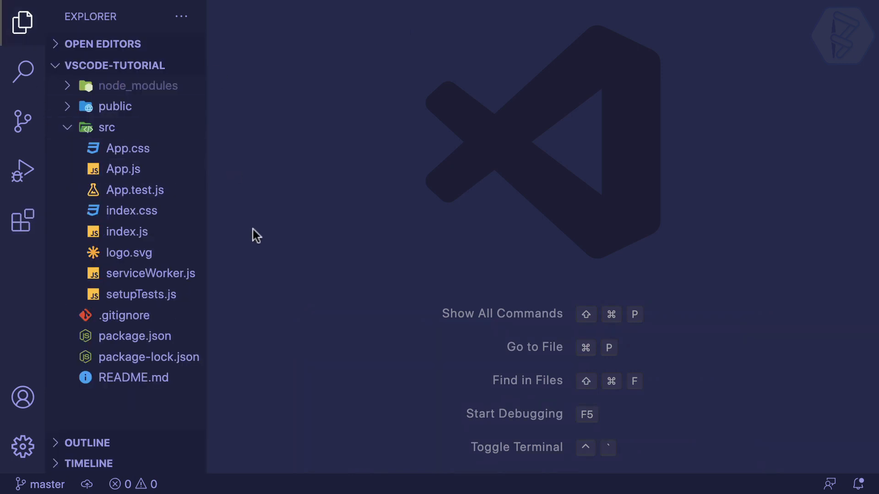
click(127, 169)
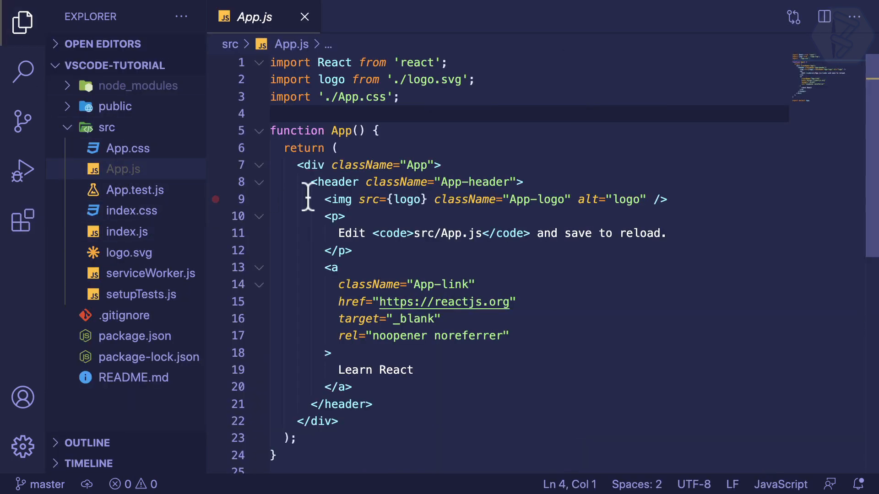
mouse_move(397, 325)
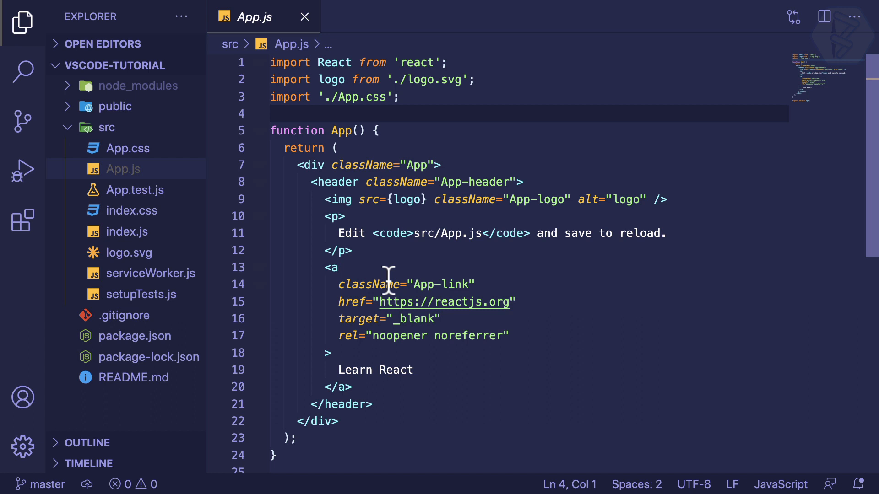
mouse_move(384, 280)
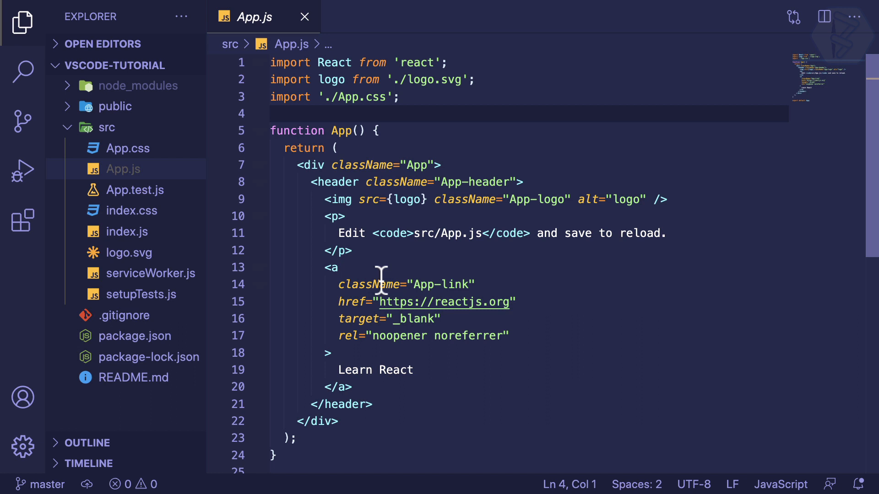
mouse_move(365, 279)
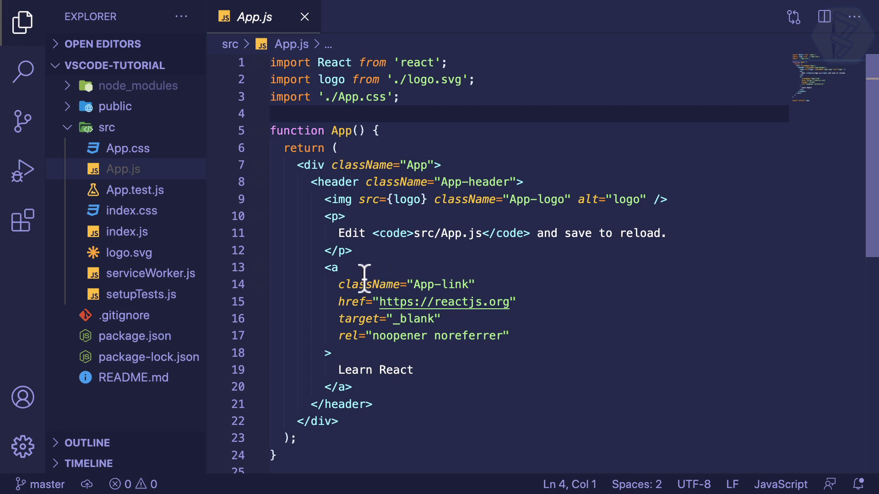
mouse_move(717, 206)
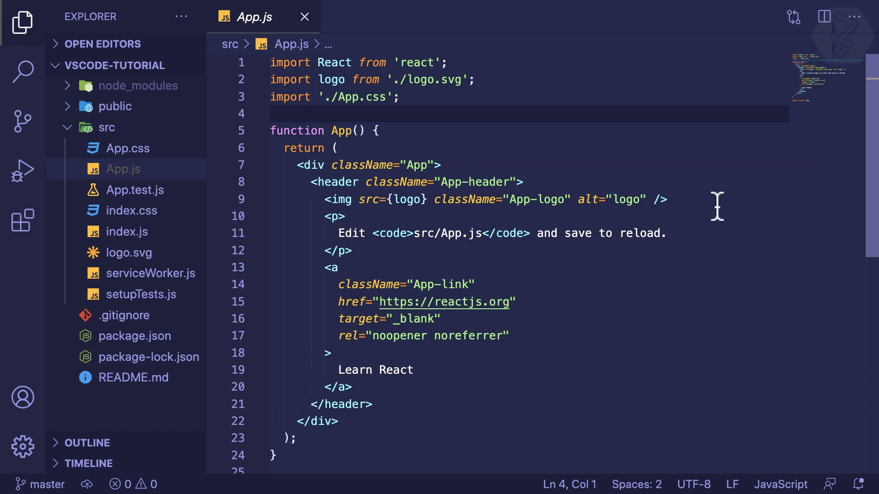
text({/*  */})
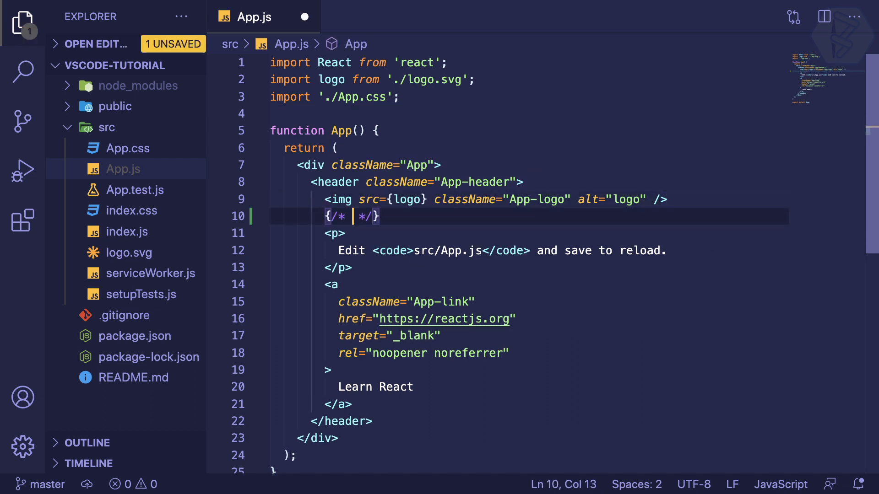
text(hello)
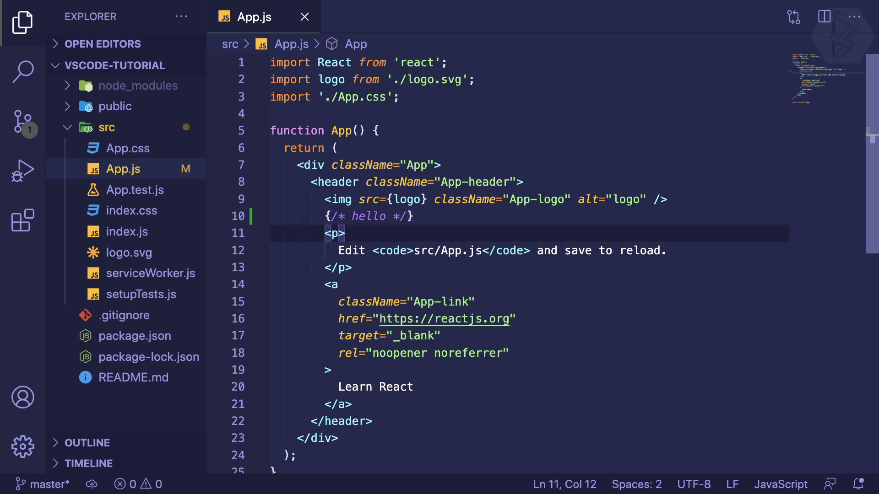
mouse_move(344, 267)
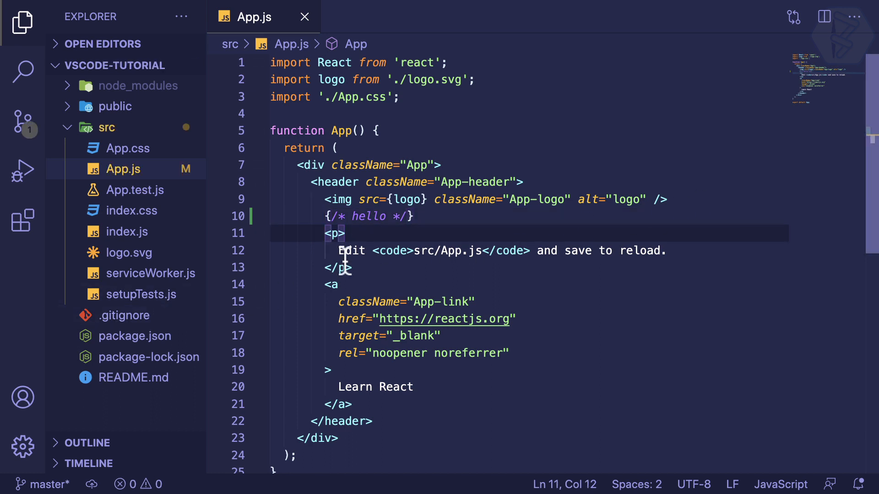
click(338, 285)
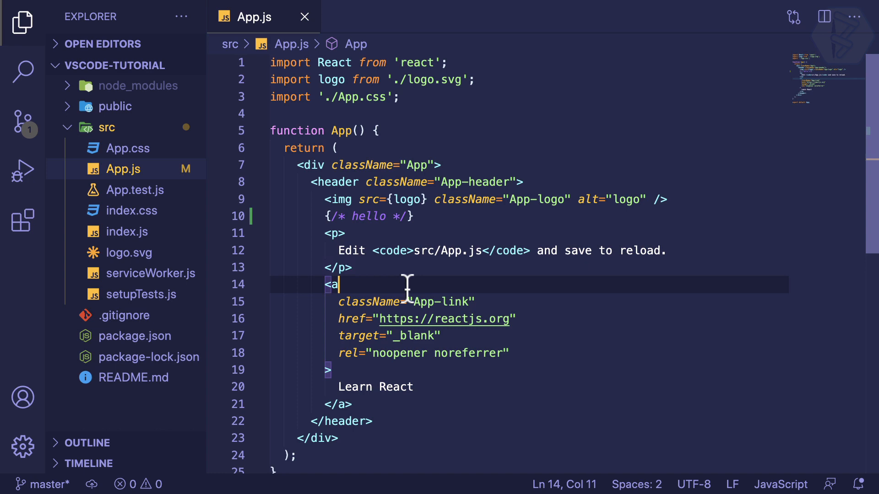
Open README.md, look over the npm start section, then close it.
click(133, 378)
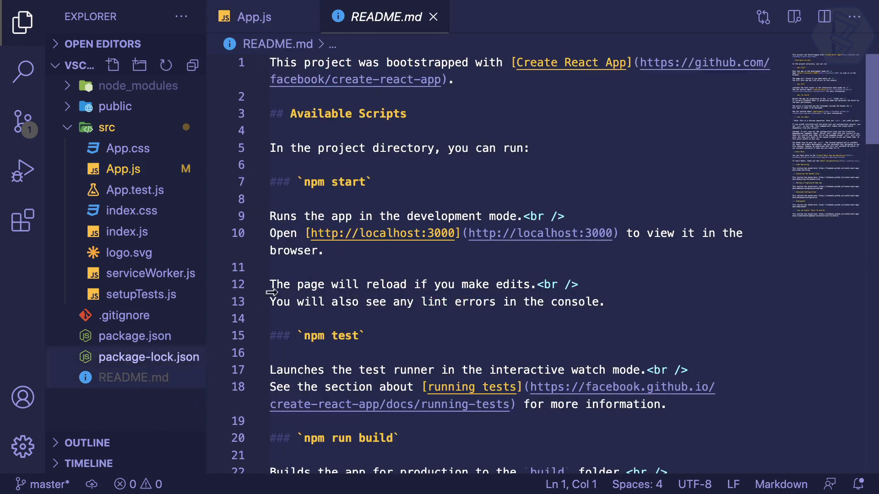
click(278, 182)
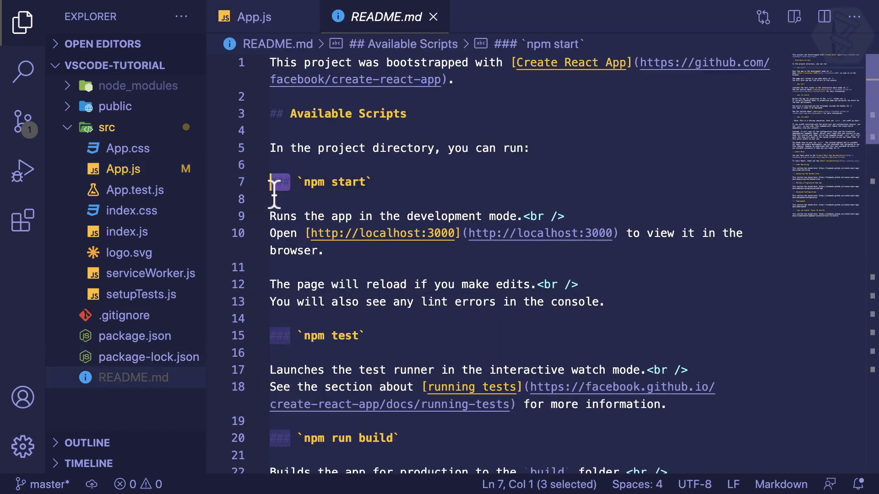
mouse_move(393, 189)
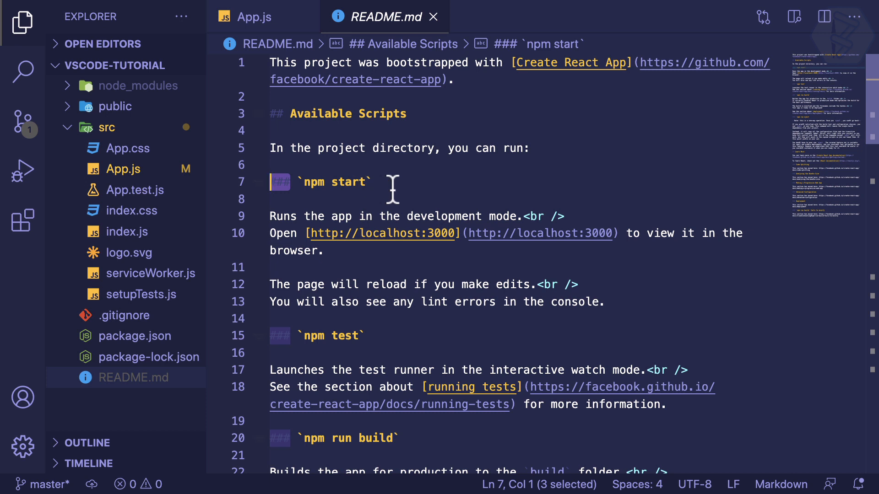
click(271, 198)
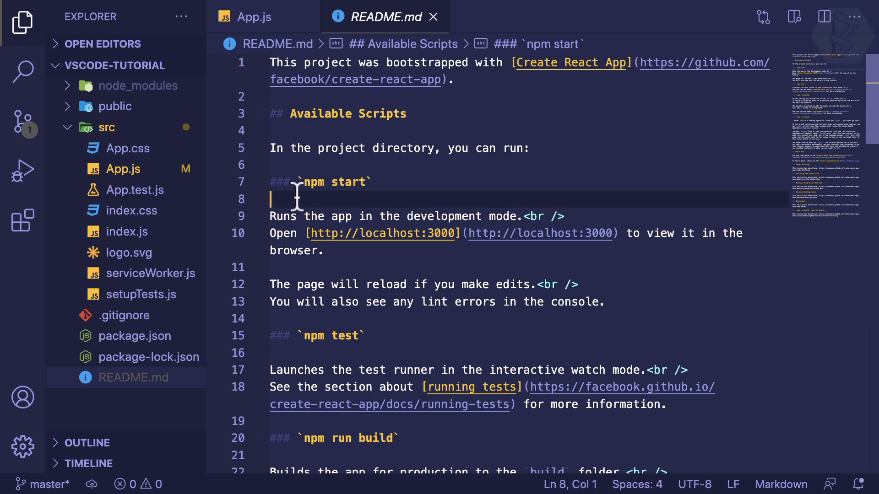
click(297, 182)
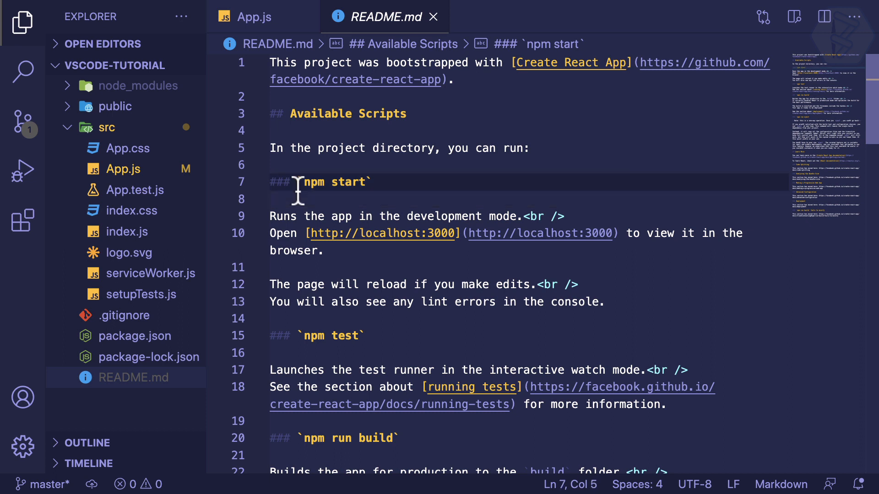
double_click(331, 181)
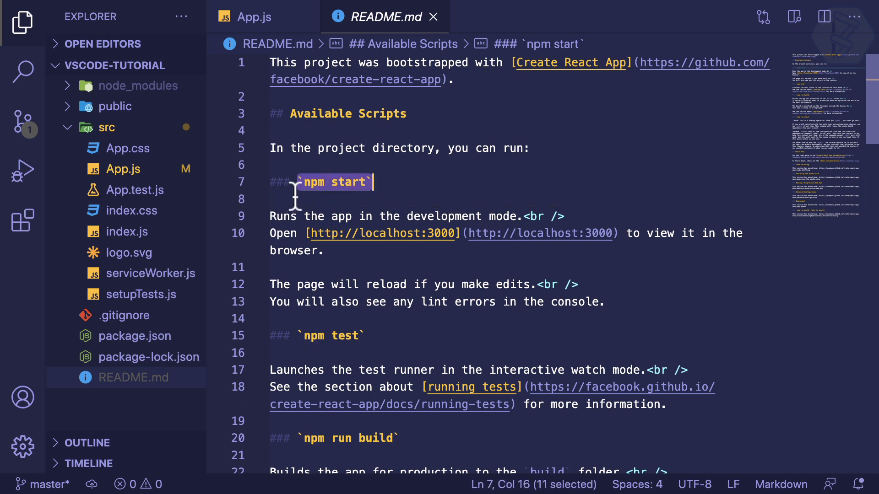
click(294, 182)
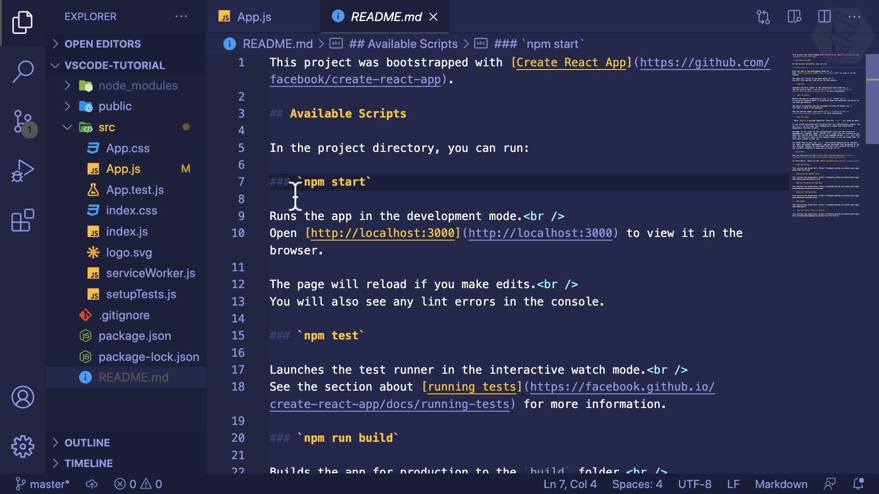
click(254, 17)
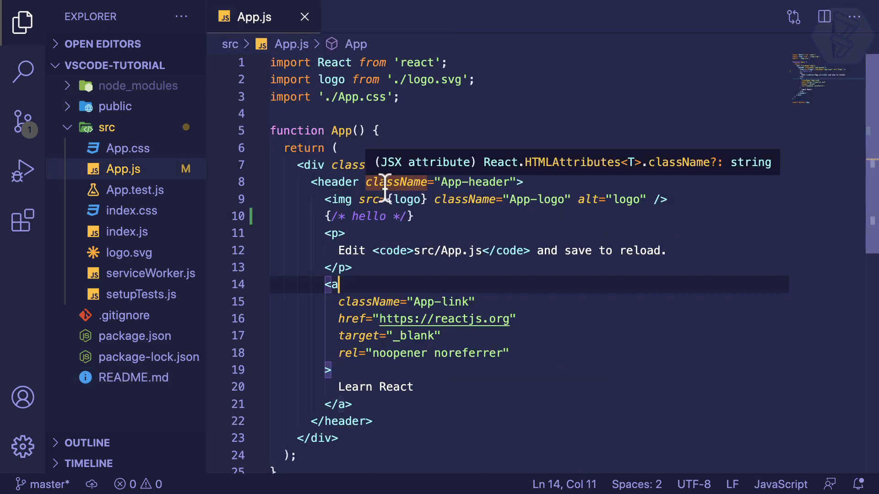
mouse_move(122, 240)
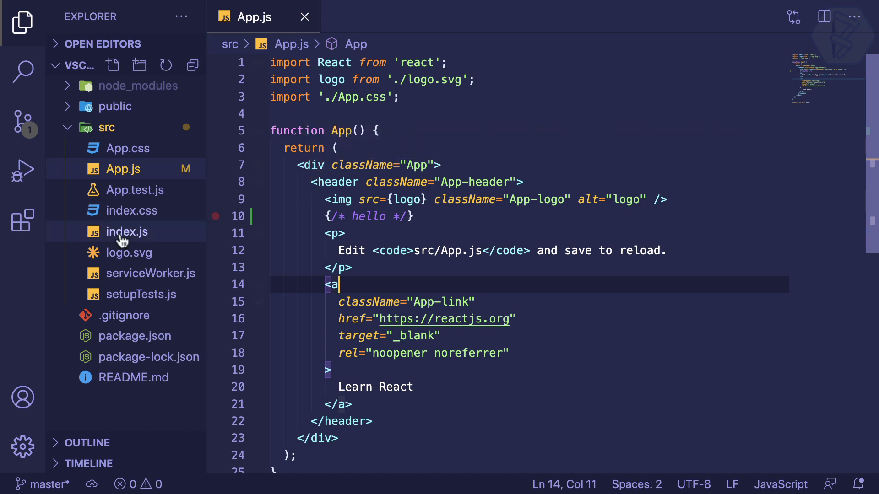
Install the Tokyo Night theme extension and view App.js in its colours.
click(23, 219)
text(tokyo)
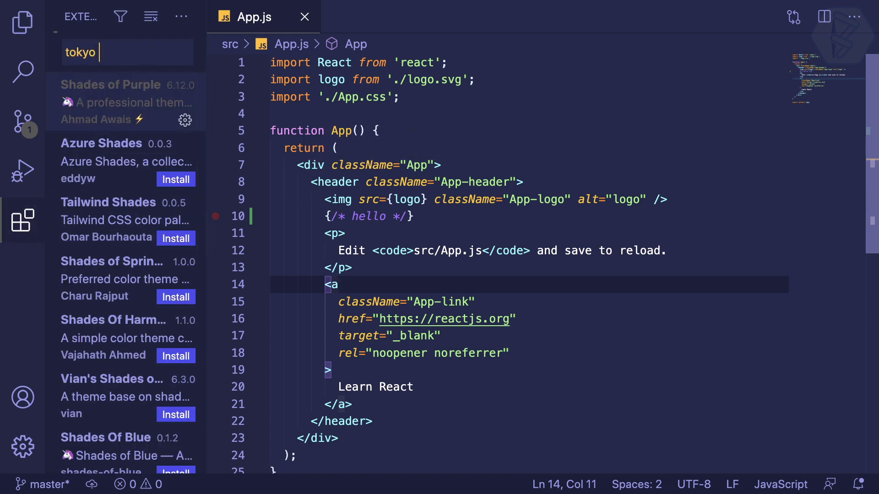
click(101, 95)
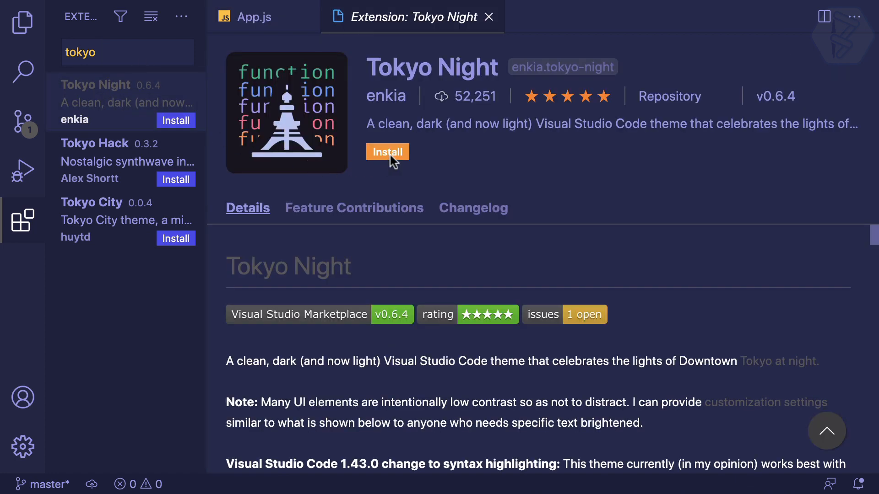
click(412, 150)
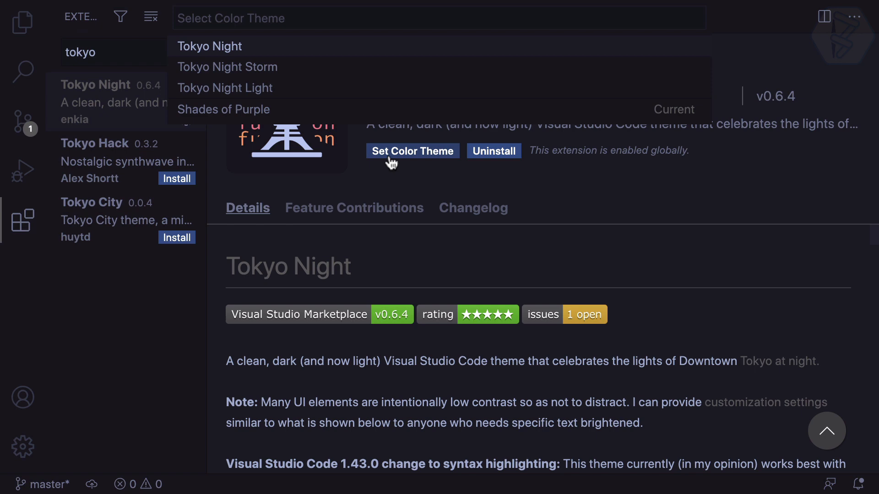
mouse_move(225, 88)
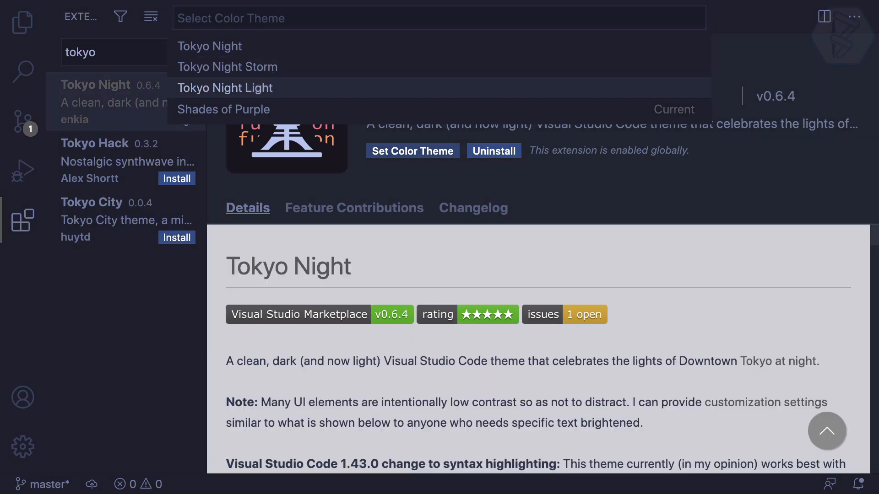
mouse_move(227, 67)
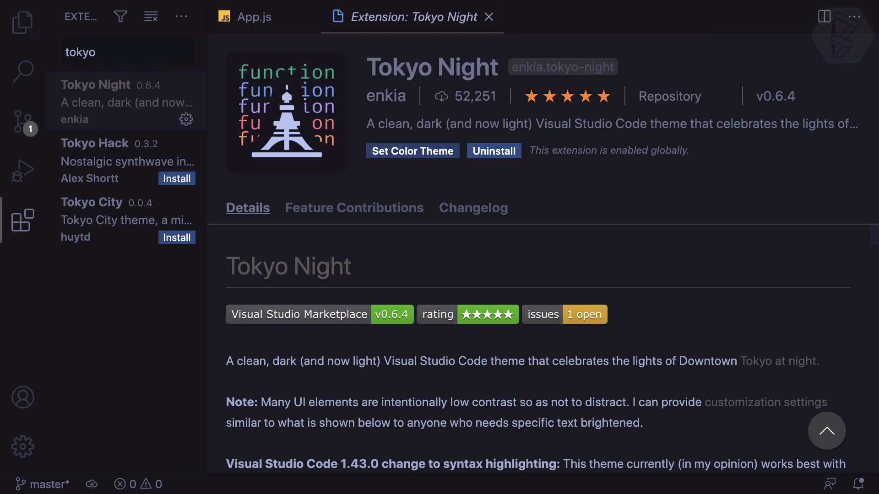
mouse_move(359, 269)
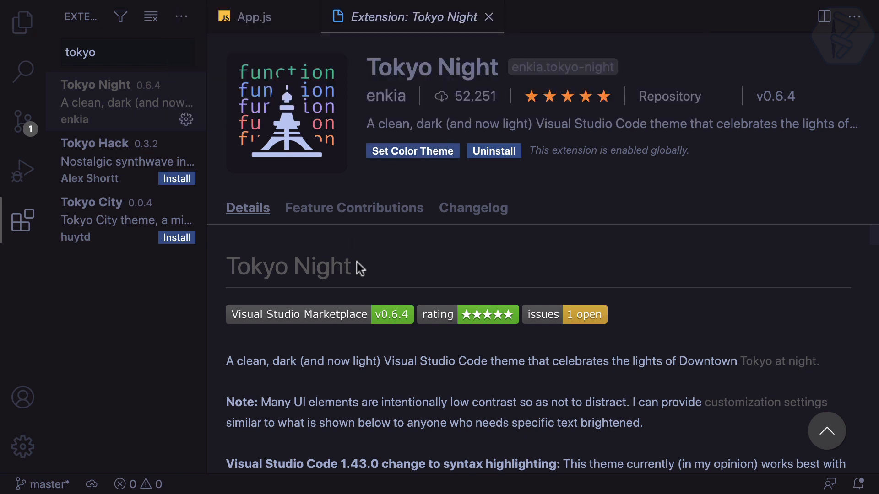
click(251, 16)
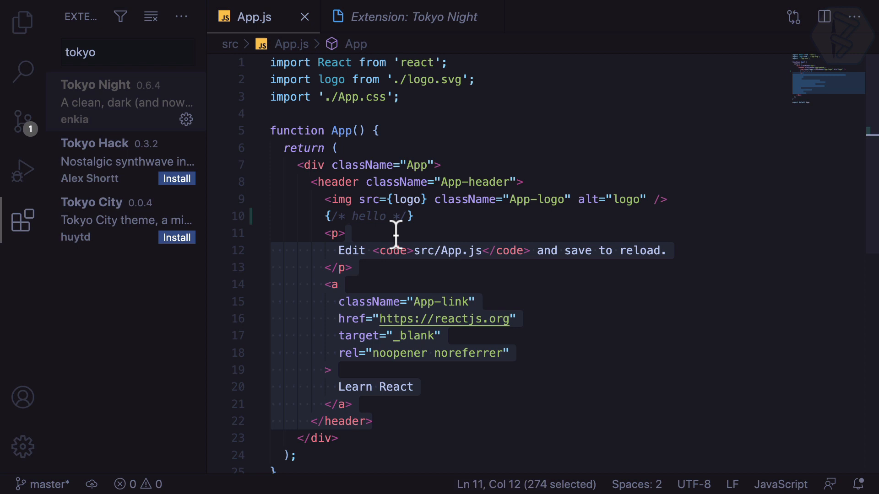
Review the hello comment and README.md in Tokyo Night, then search extensions for 'dracu'.
click(437, 233)
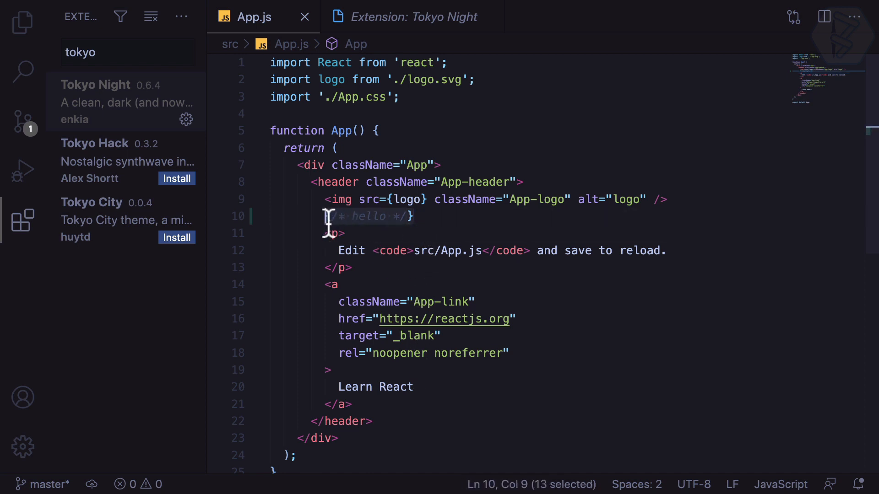
click(341, 251)
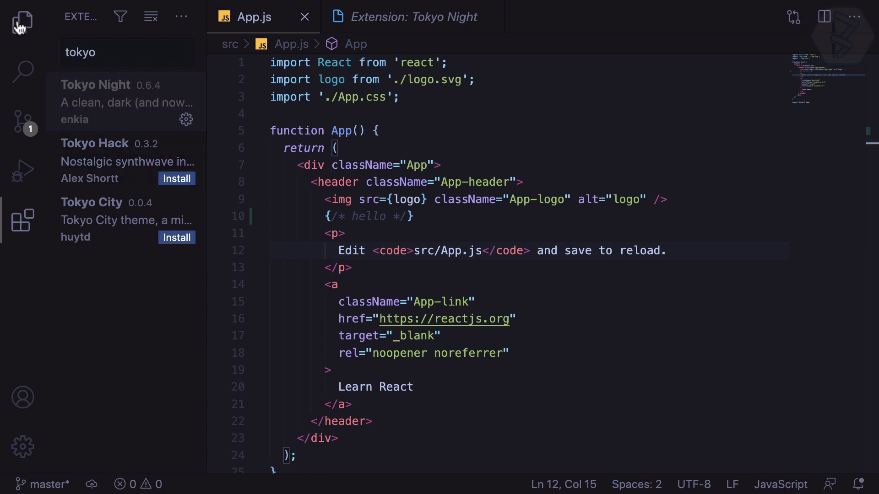
click(22, 23)
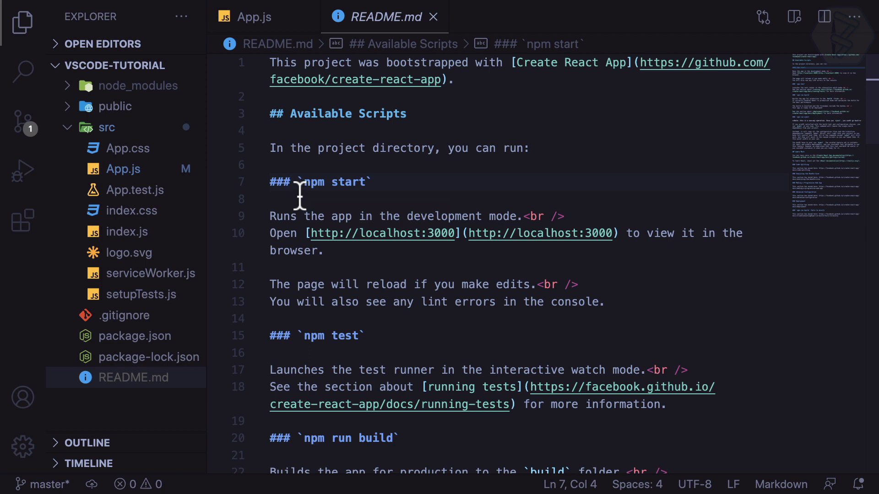
drag(300, 182, 272, 182)
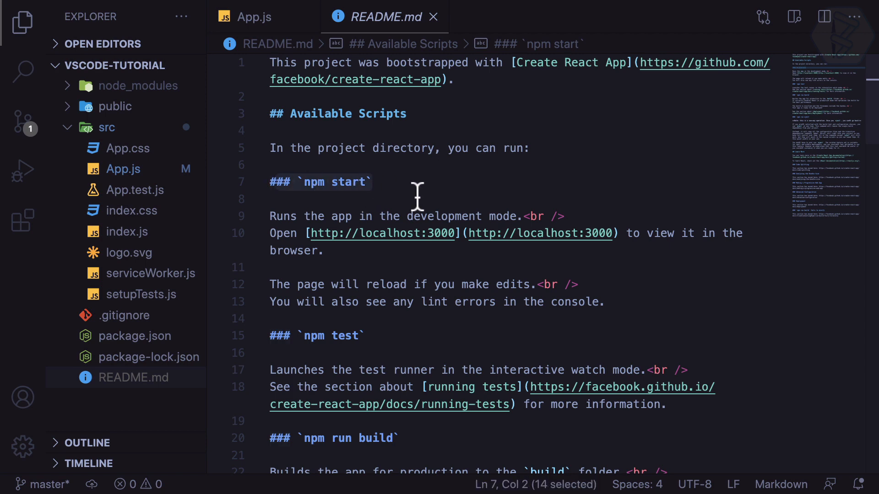
click(369, 284)
text(dracu)
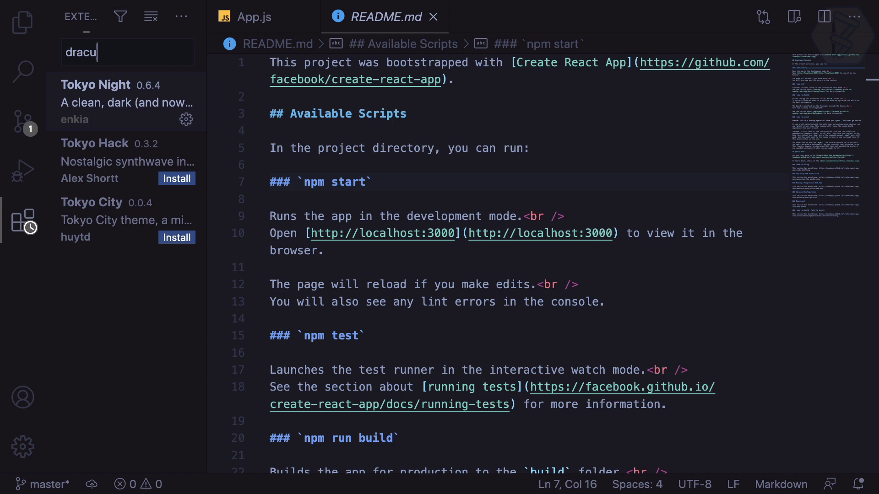
Complete the 'dracula' search and install the Dracula Official theme.
text(la)
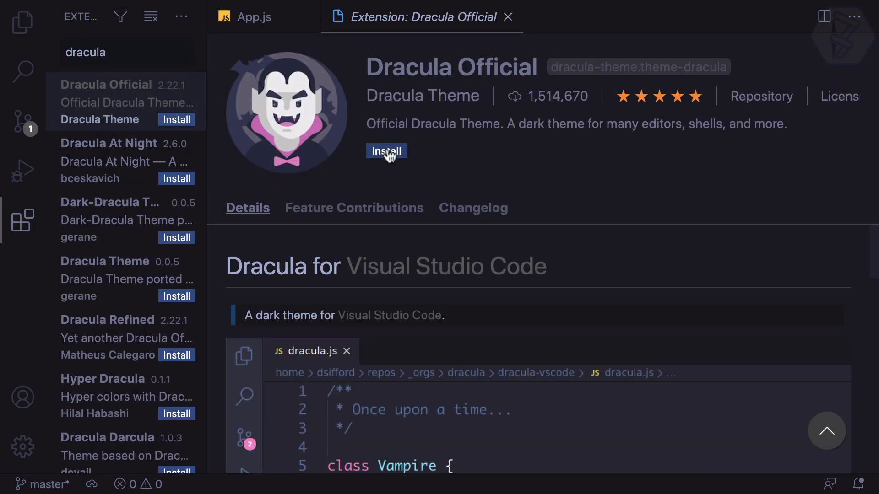
mouse_move(532, 96)
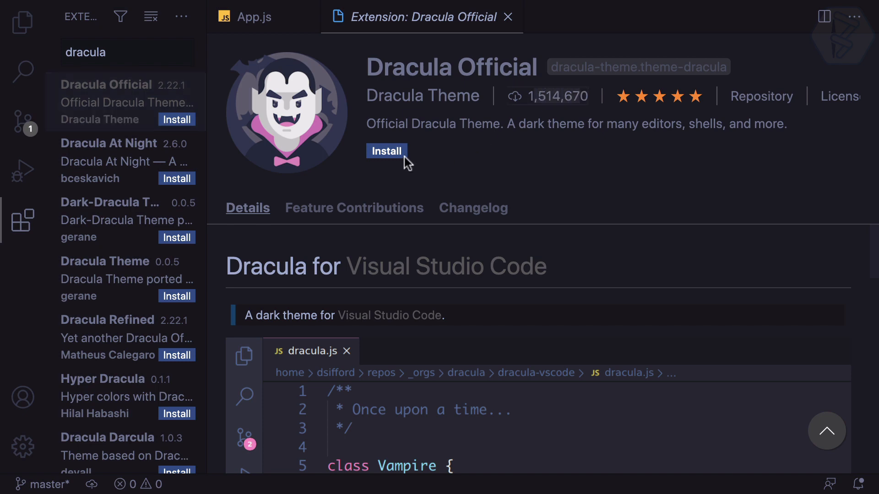
click(386, 150)
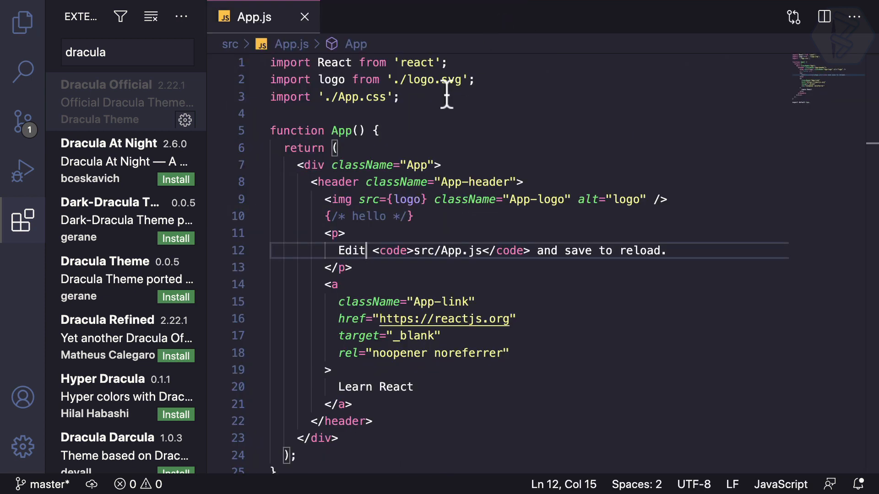
Preview App.js and README.md in Dracula colours, then reopen the Dracula search results.
click(355, 268)
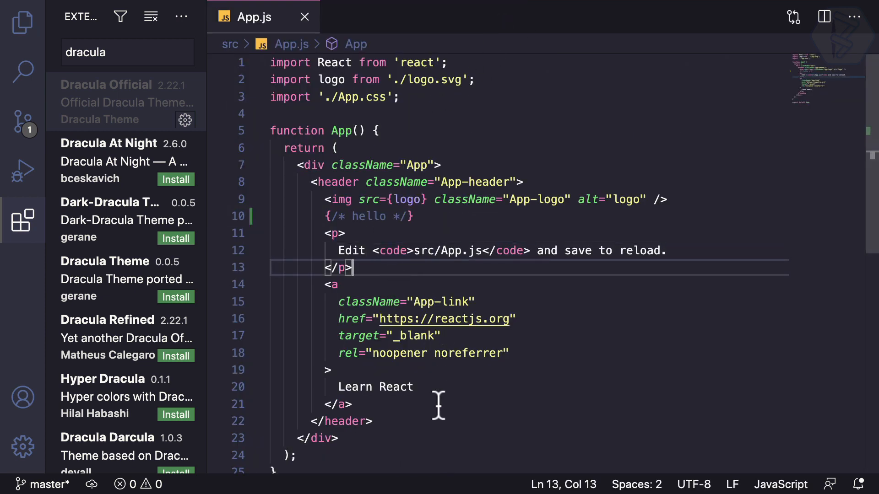
click(398, 217)
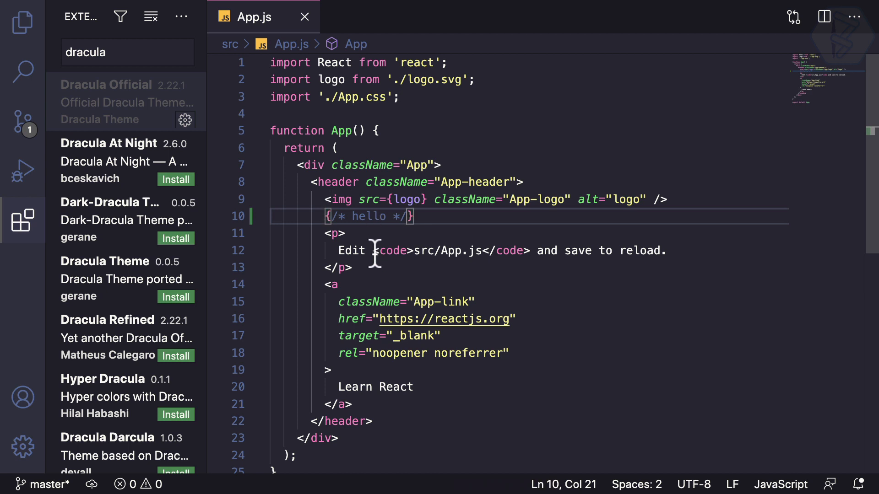
mouse_move(391, 280)
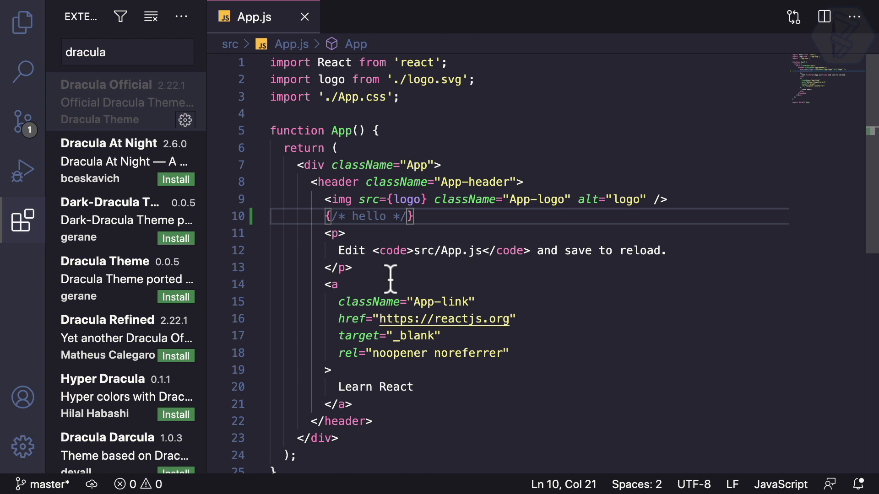
mouse_move(85, 180)
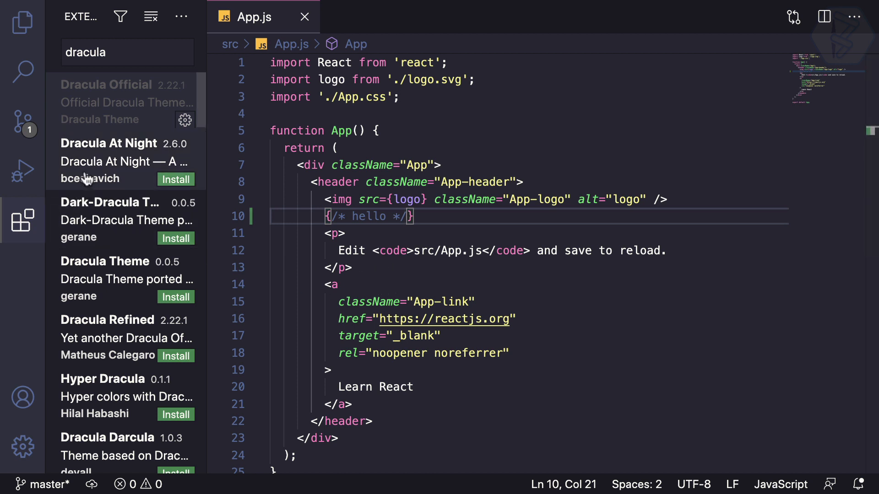
click(22, 23)
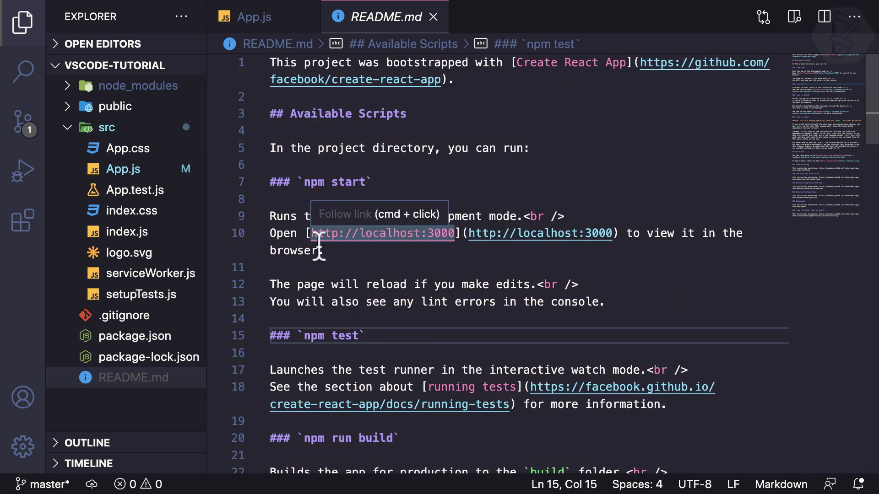
click(22, 220)
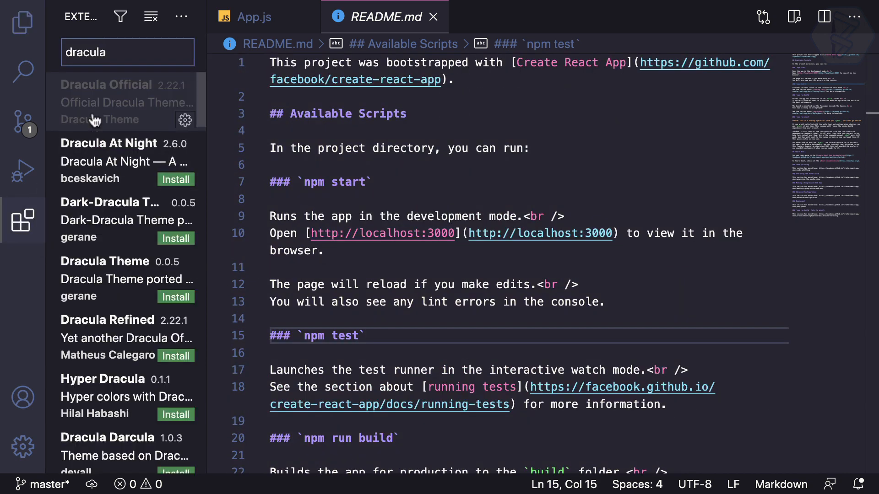
Search 'darcula', install the Darcula Theme extension, and switch back to App.js.
text(arcula)
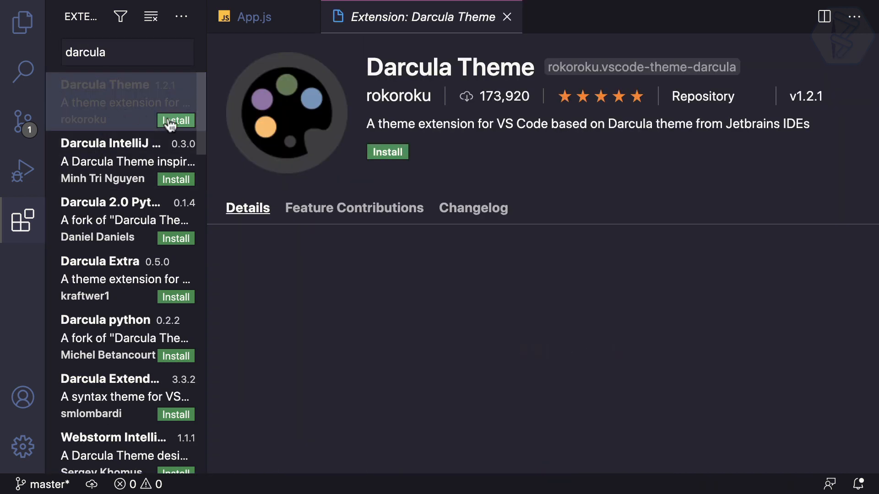
click(387, 152)
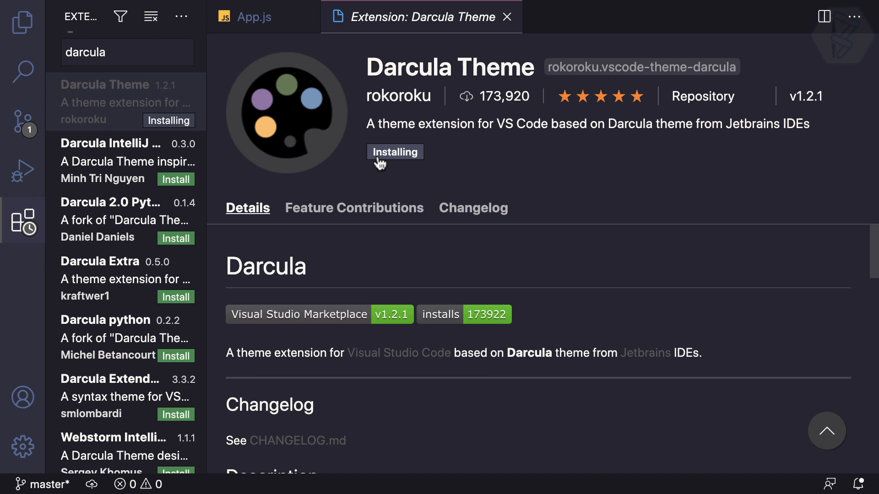
click(412, 151)
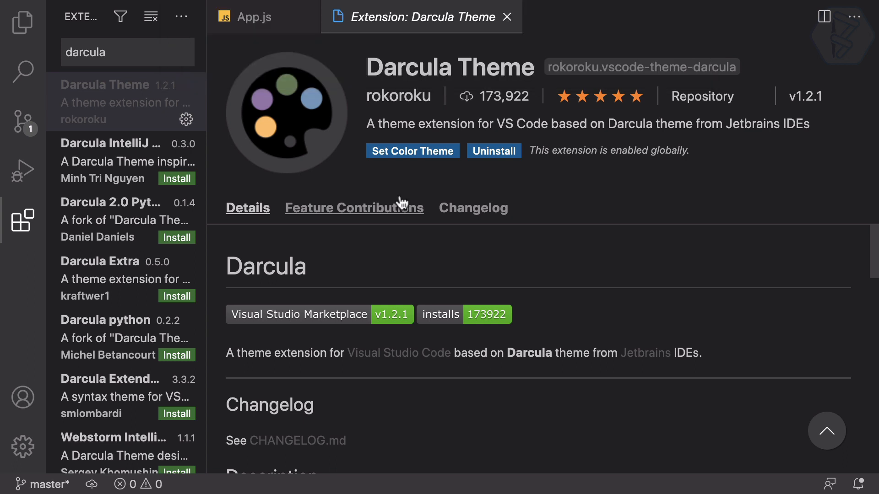
click(249, 17)
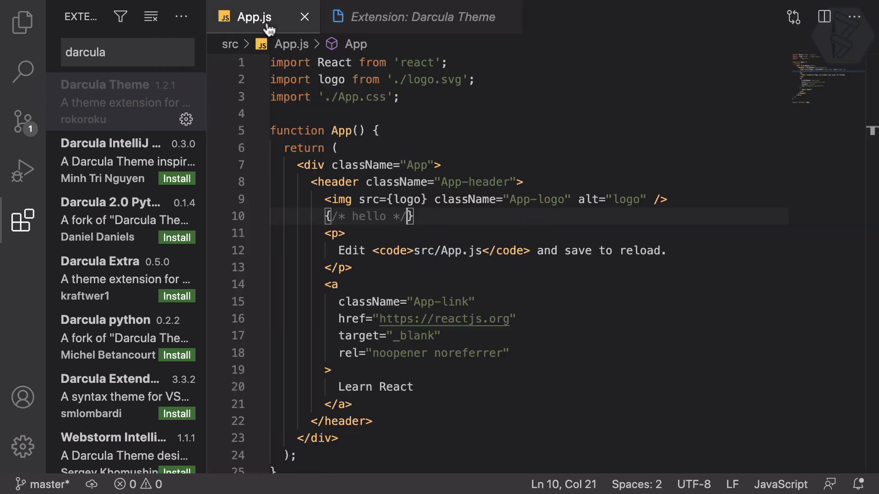
click(338, 439)
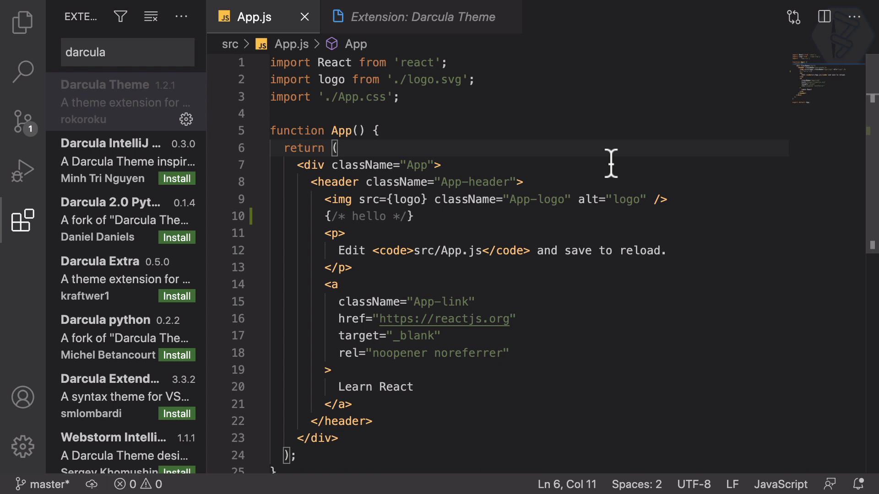
mouse_move(400, 416)
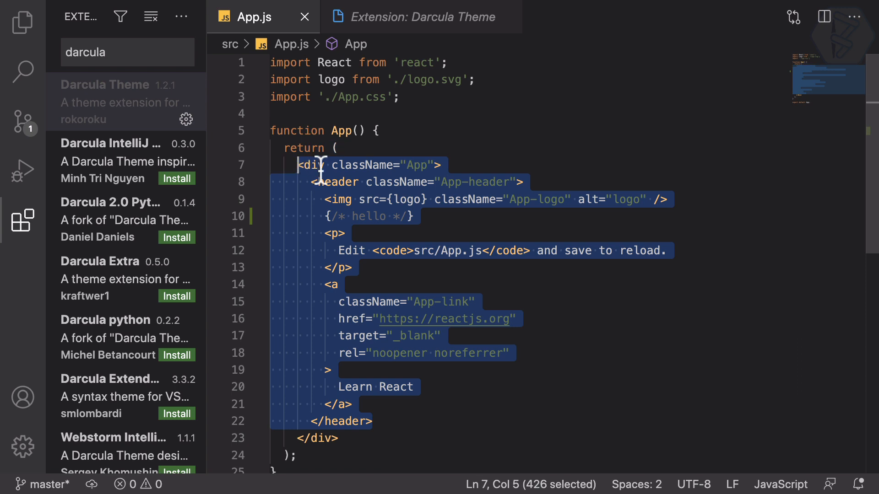
click(350, 147)
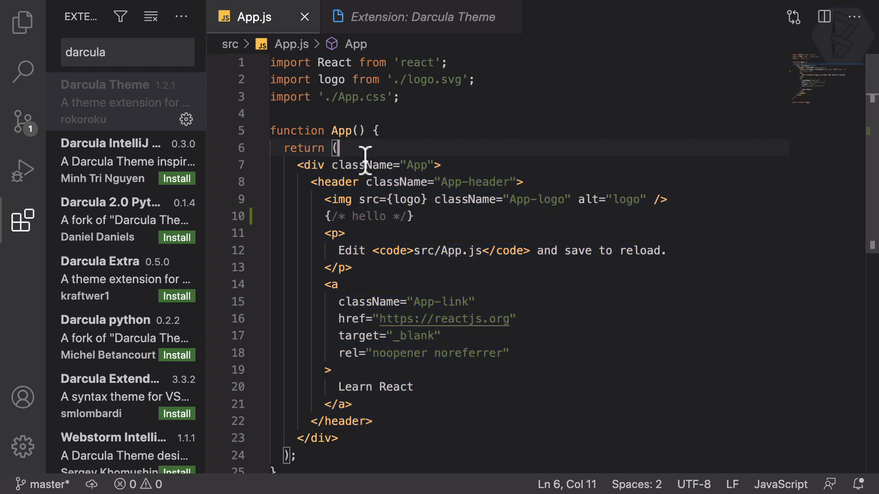
mouse_move(390, 275)
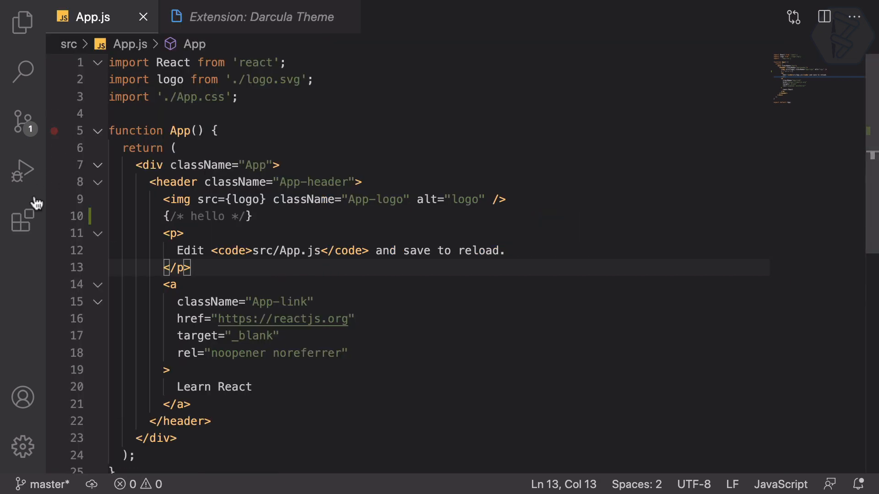
click(22, 219)
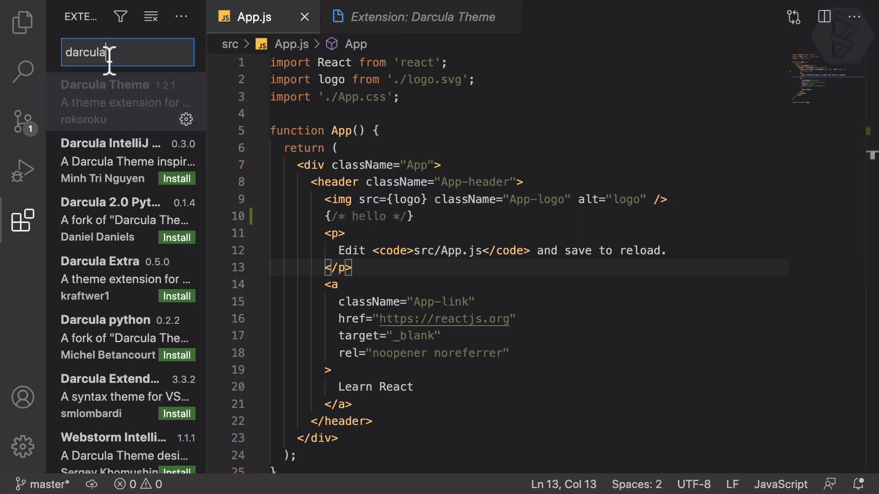
Search extensions for 'github' and install the GitHub Theme extension.
text(github)
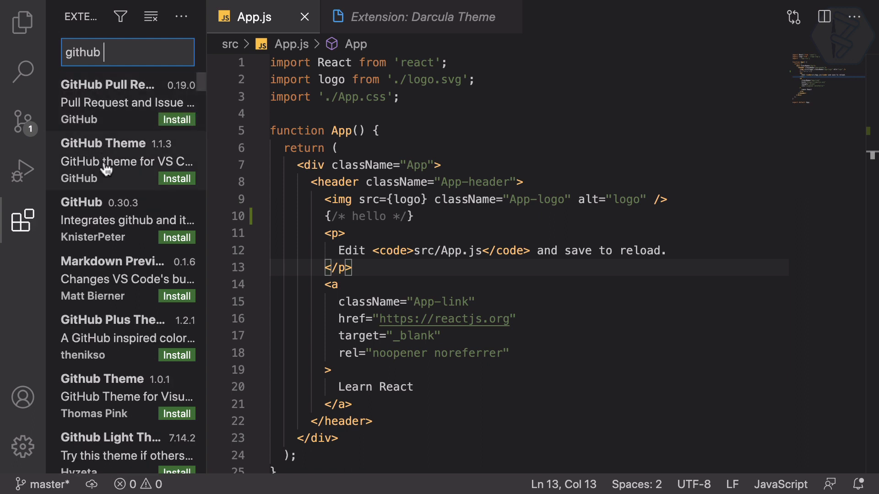
click(123, 160)
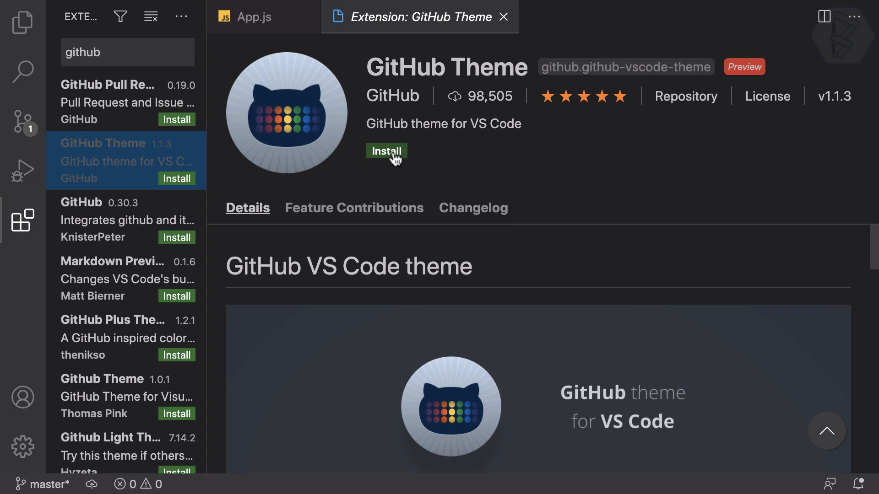
click(411, 151)
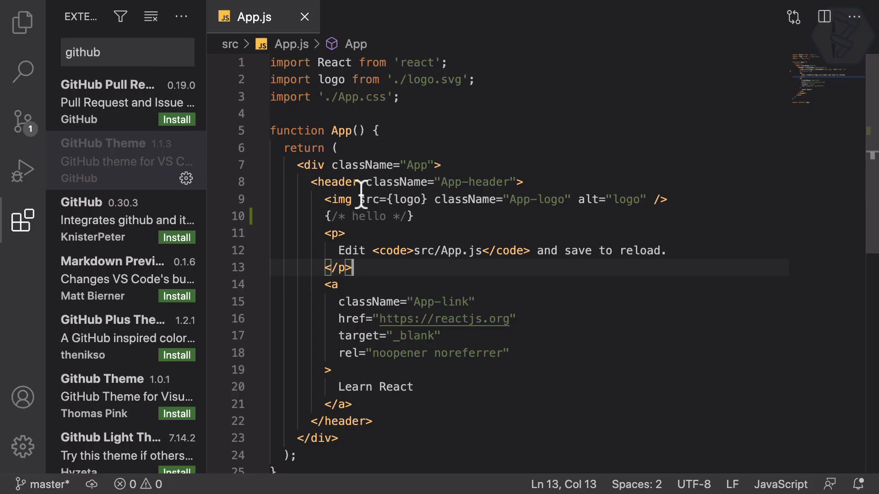
Choose the GitHub Light colour theme from the command palette and open README.md.
key(ctrl+shift+p)
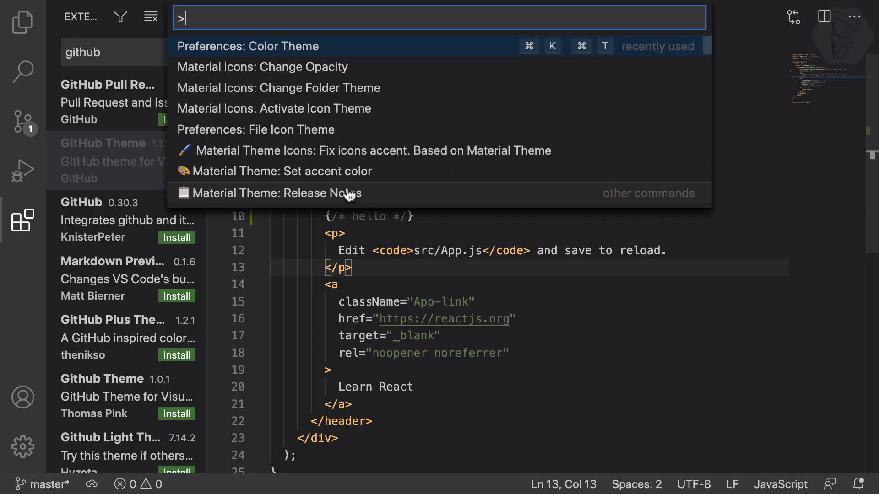
text(g)
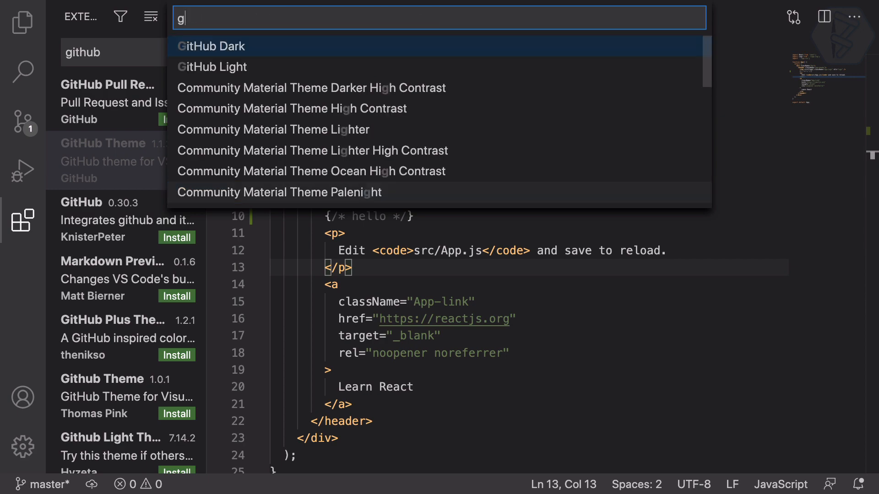
key(Escape)
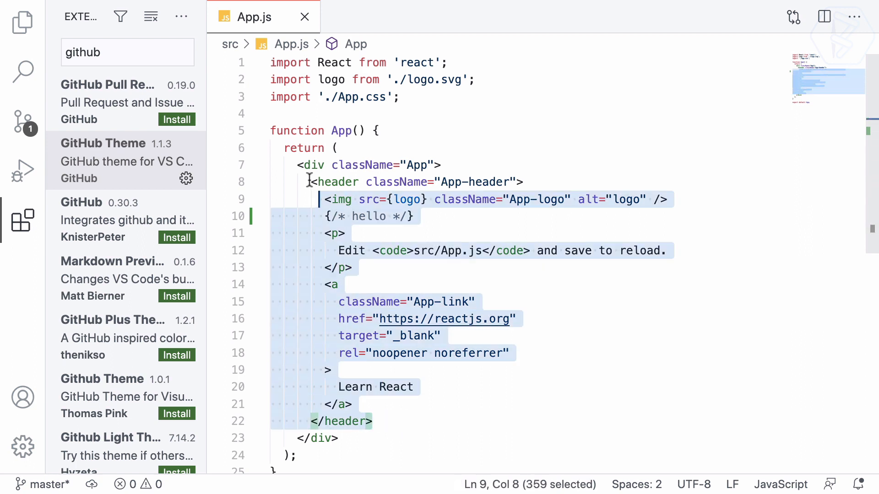
click(413, 216)
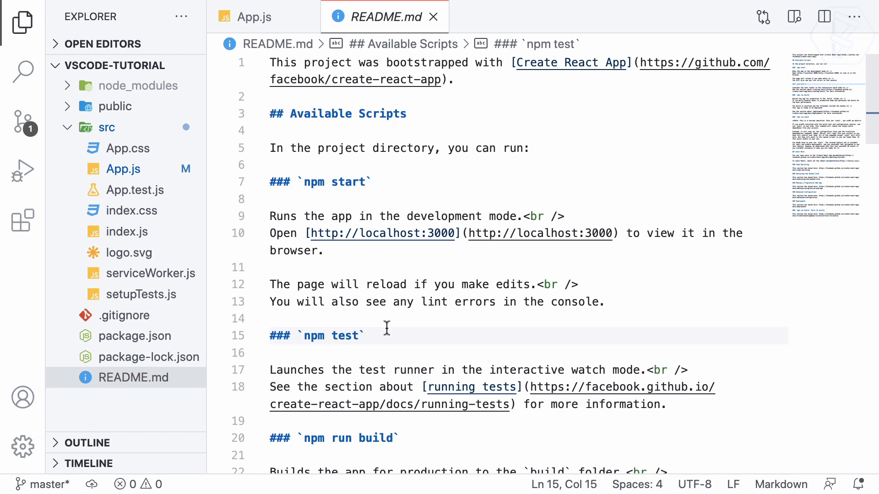
Apply the GitHub Dark colour theme and place the caret after 'Learn React' in App.js.
key(Ctrl+Shift+P)
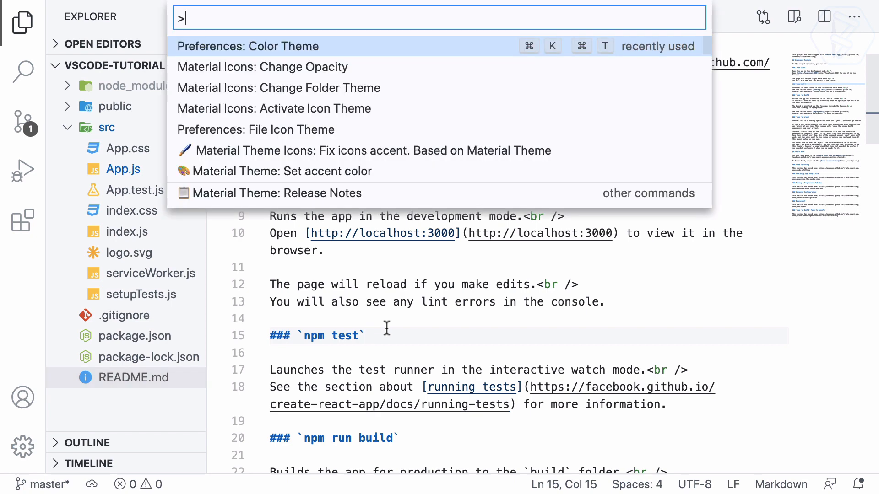
text(gi)
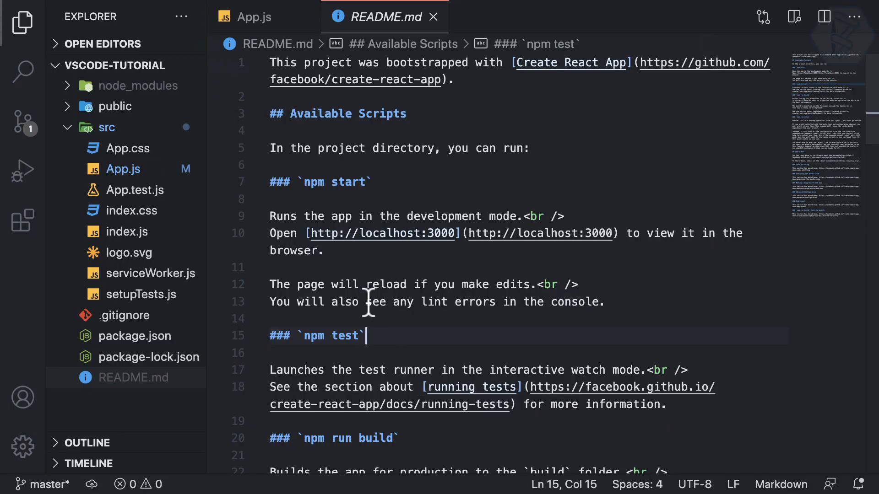
click(252, 17)
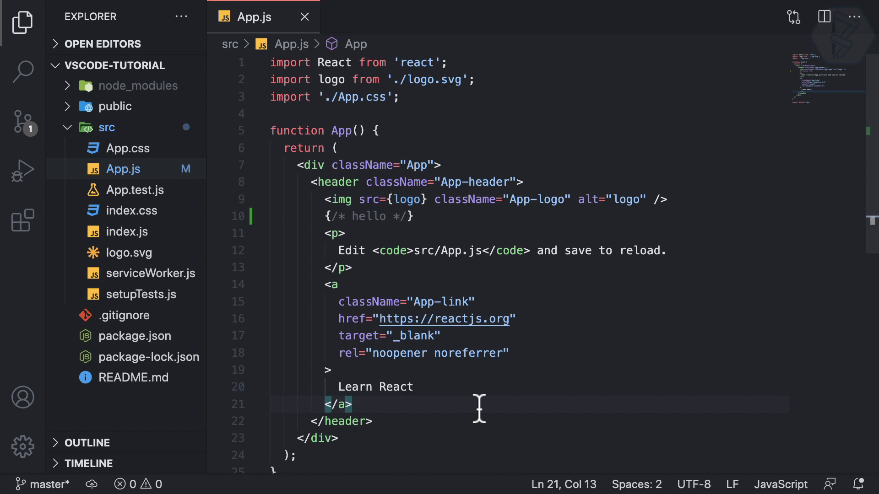
click(413, 386)
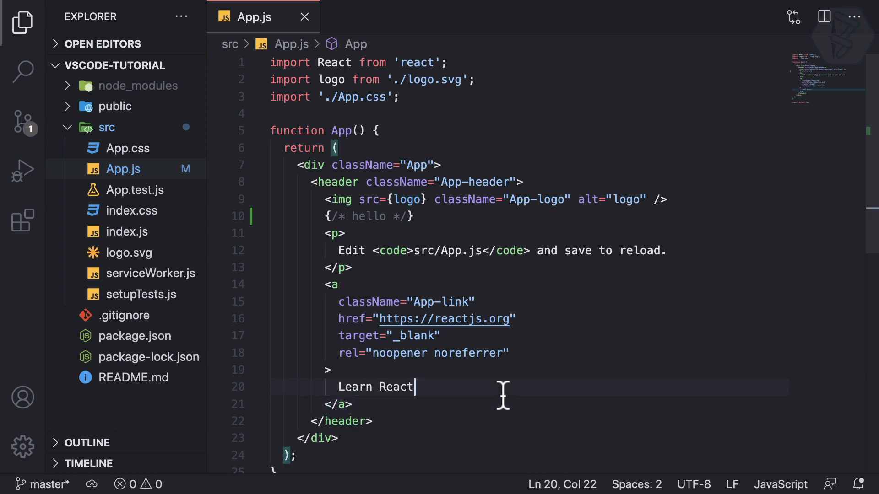